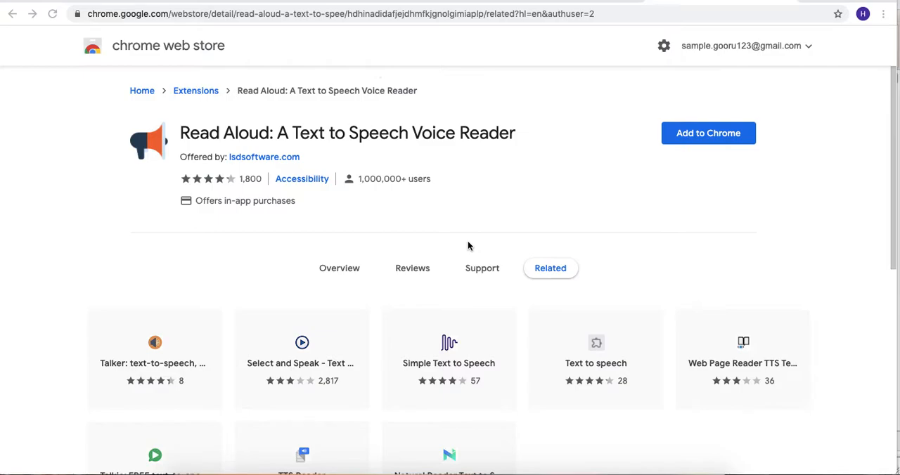
mouse_move(598, 178)
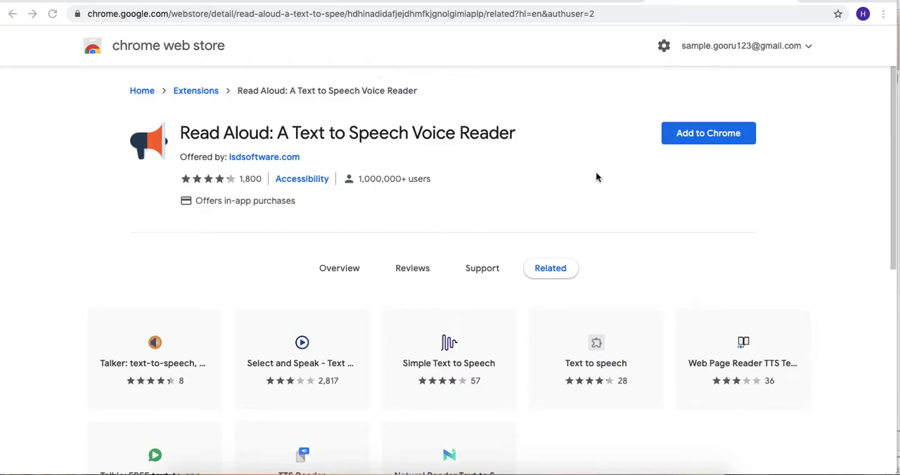
mouse_move(647, 204)
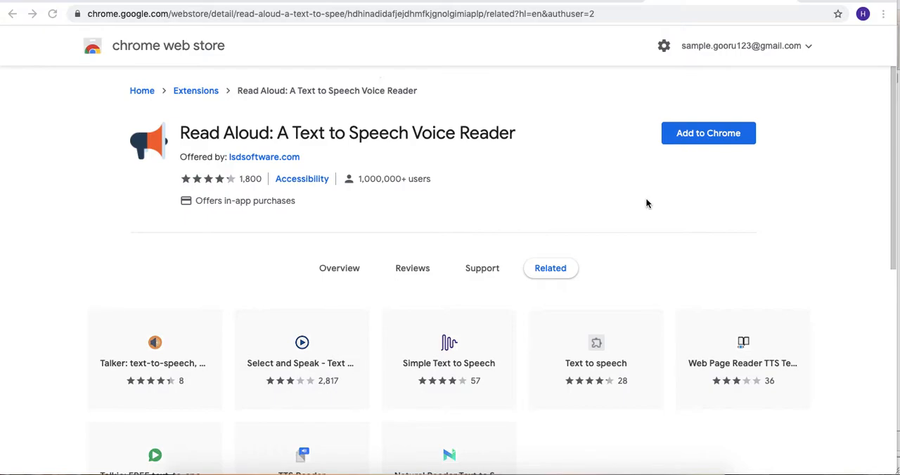
mouse_move(338, 176)
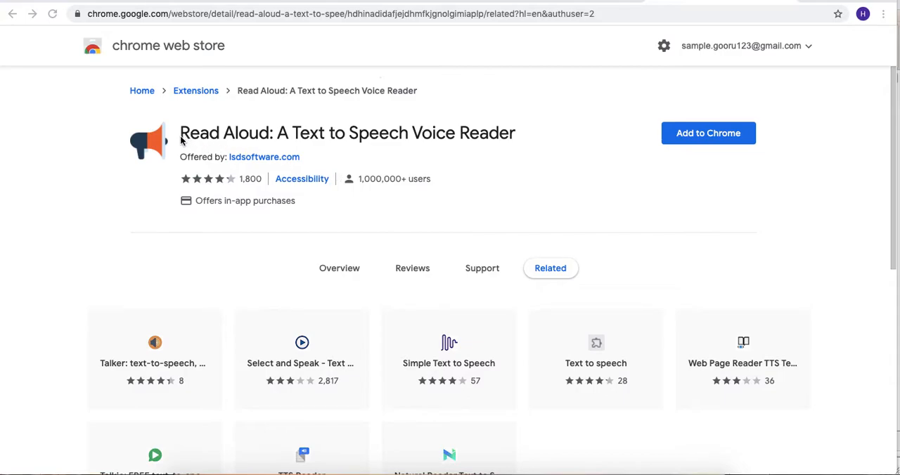
mouse_move(233, 140)
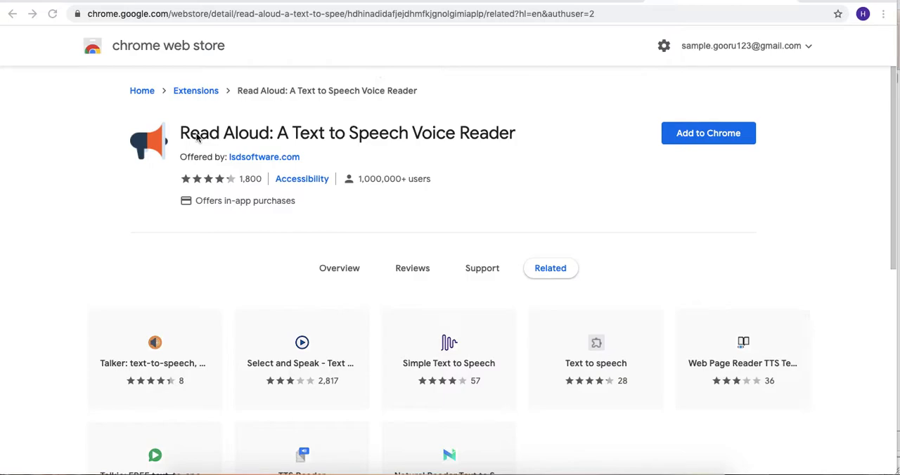
mouse_move(640, 131)
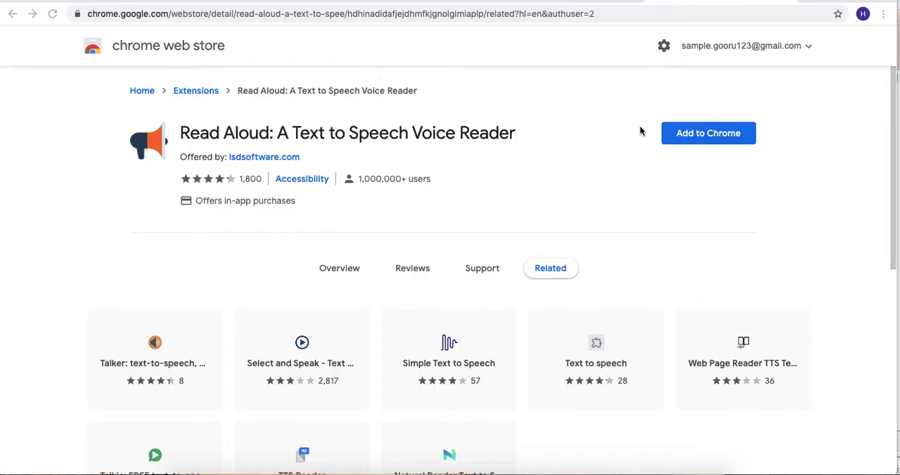
mouse_move(733, 142)
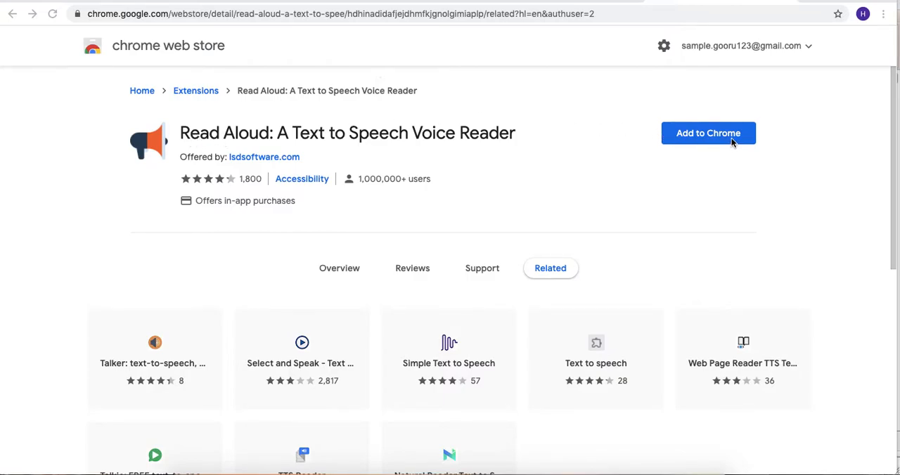
- Add the Read Aloud text-to-speech extension to Chrome and confirm the installation
click(709, 133)
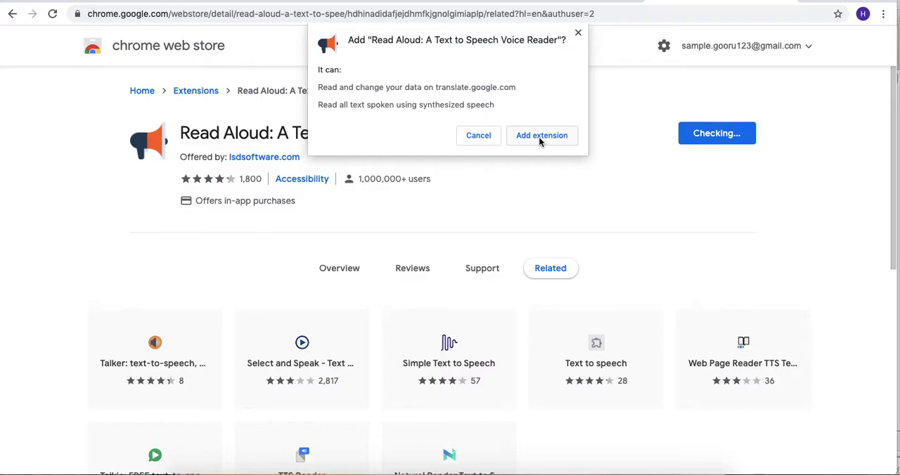
click(541, 135)
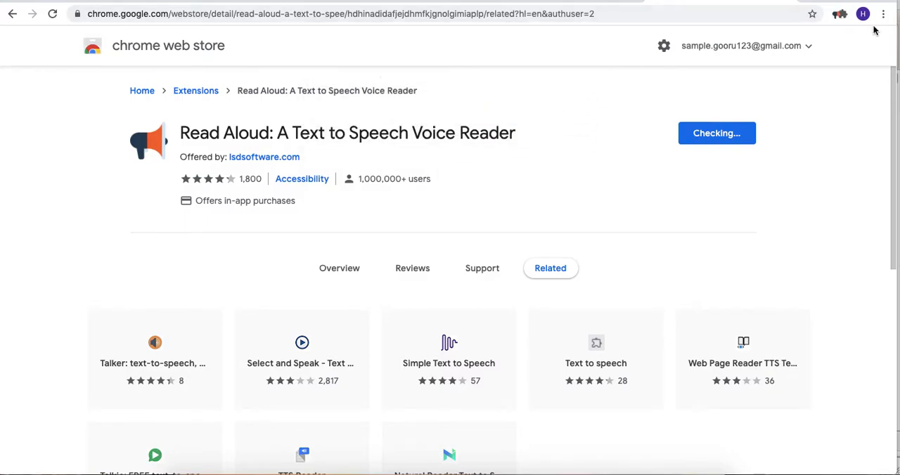
click(716, 133)
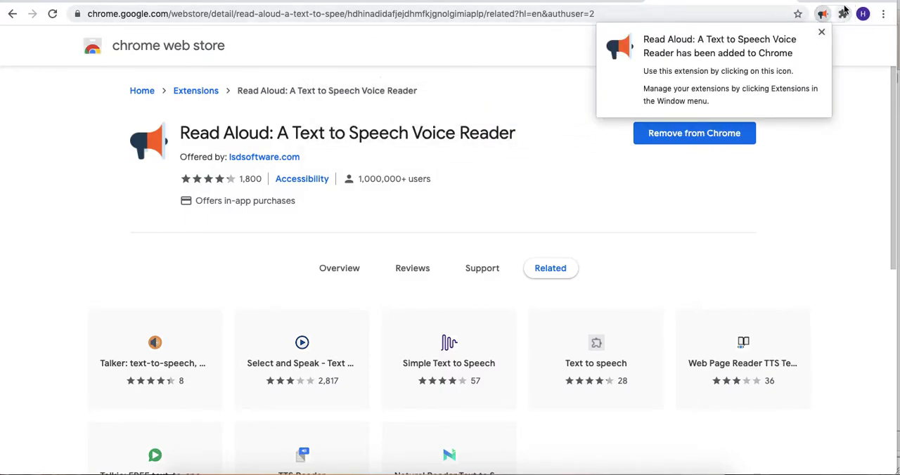
mouse_move(827, 3)
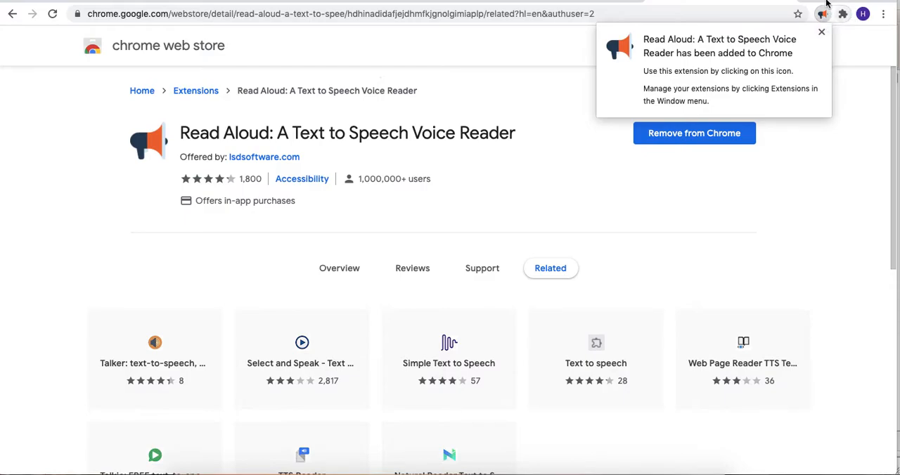
mouse_move(843, 20)
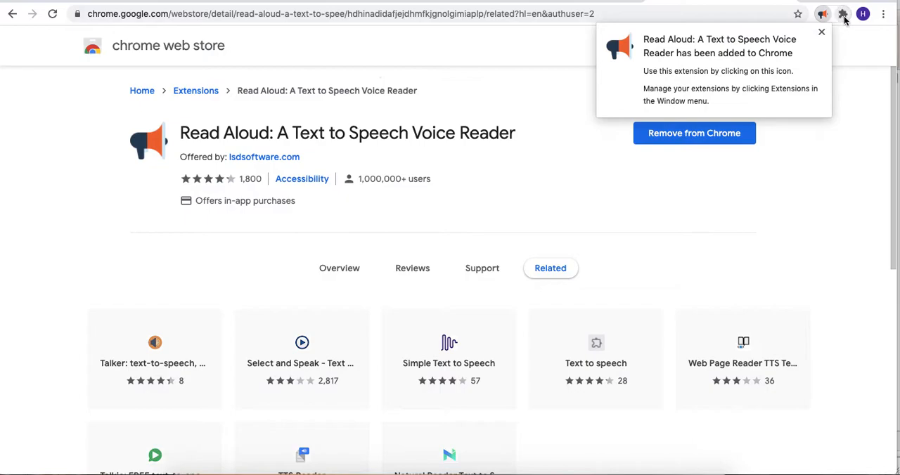
mouse_move(822, 13)
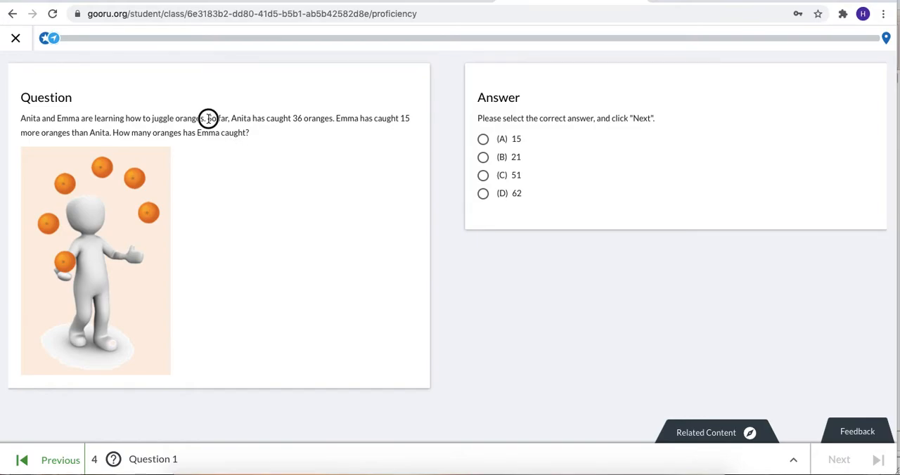
- Select the sentence about Anita's 36 oranges and bring up its read-aloud option
drag(208, 117, 334, 117)
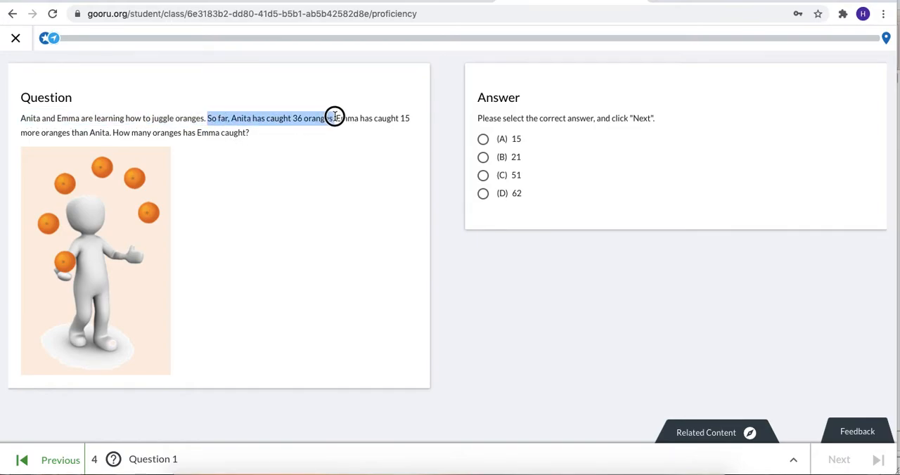
right_click(334, 118)
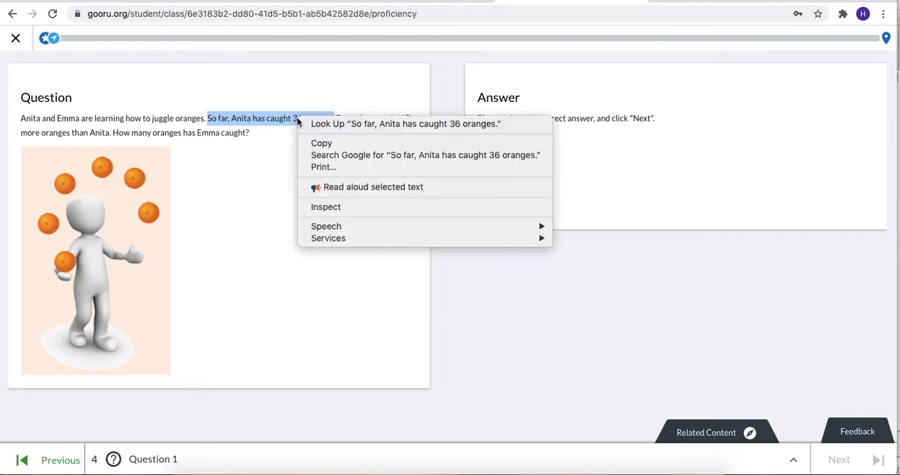
mouse_move(373, 187)
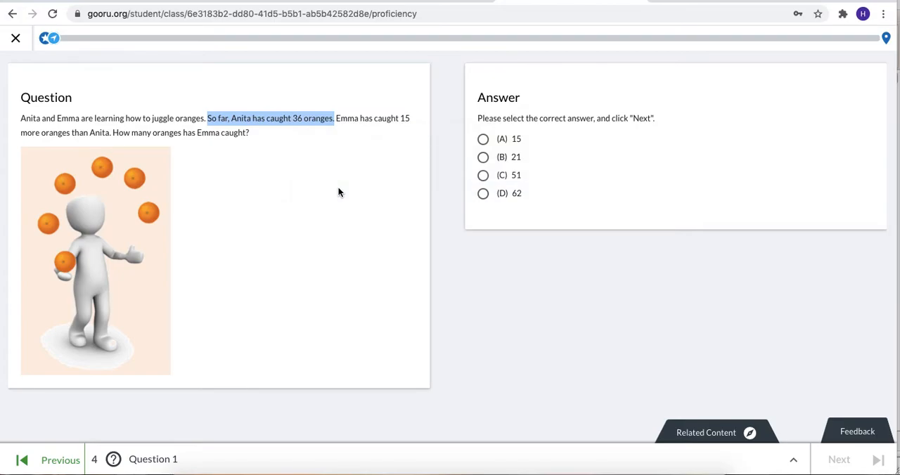
mouse_move(472, 282)
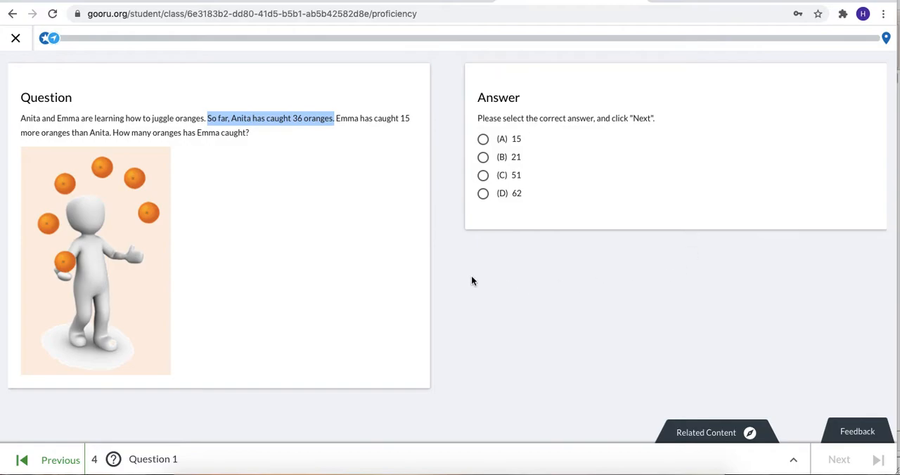
mouse_move(884, 54)
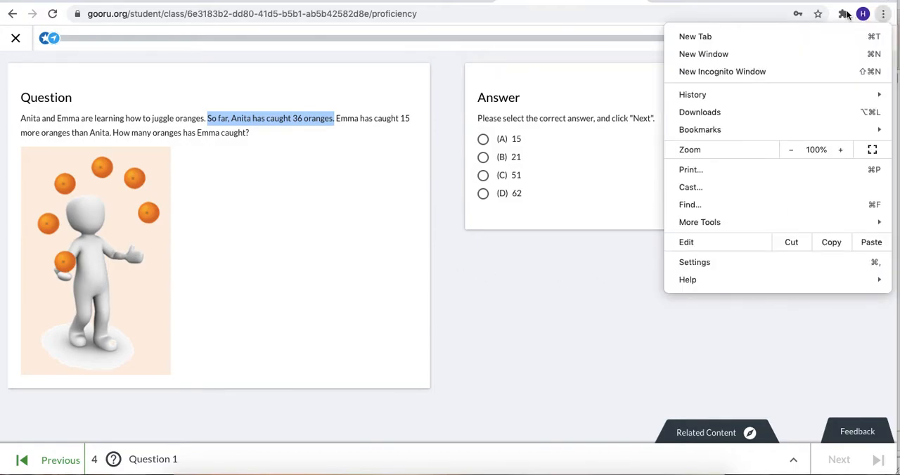
- In Read Aloud's options, set the voice to Google US English
click(844, 13)
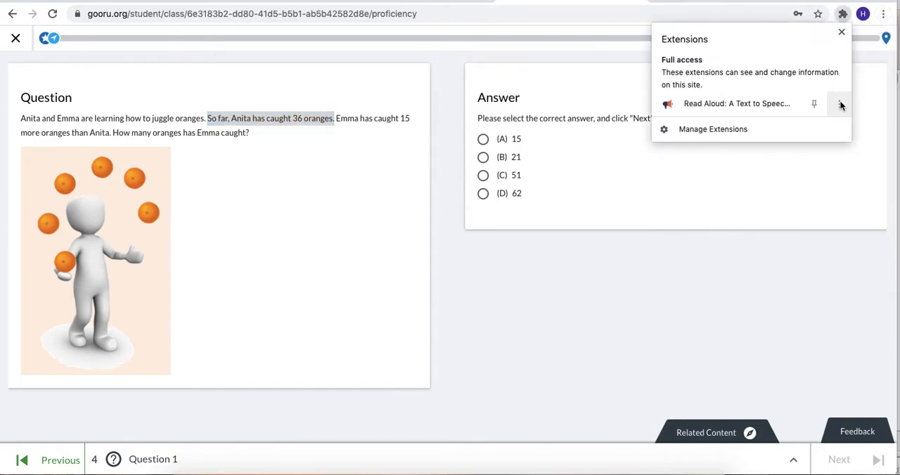
click(839, 103)
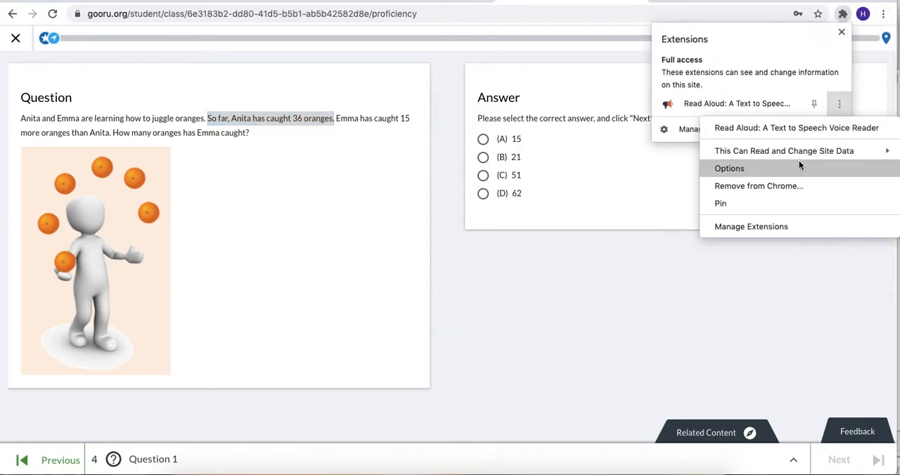
click(730, 168)
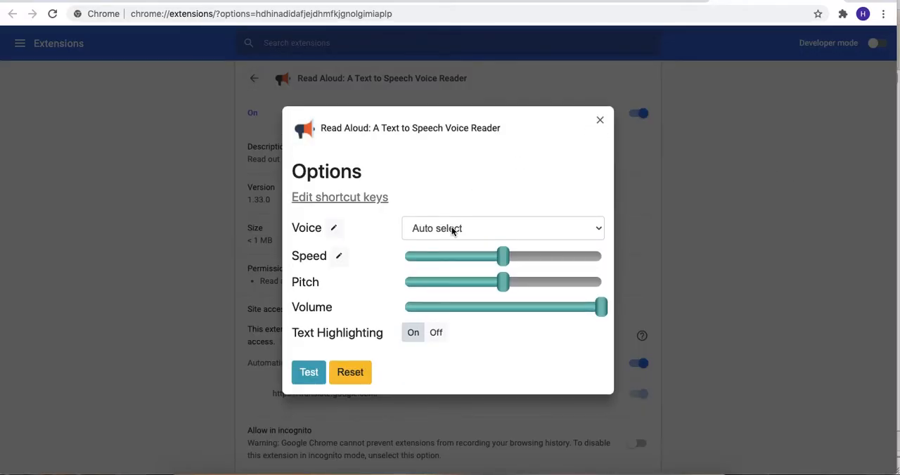
mouse_move(457, 216)
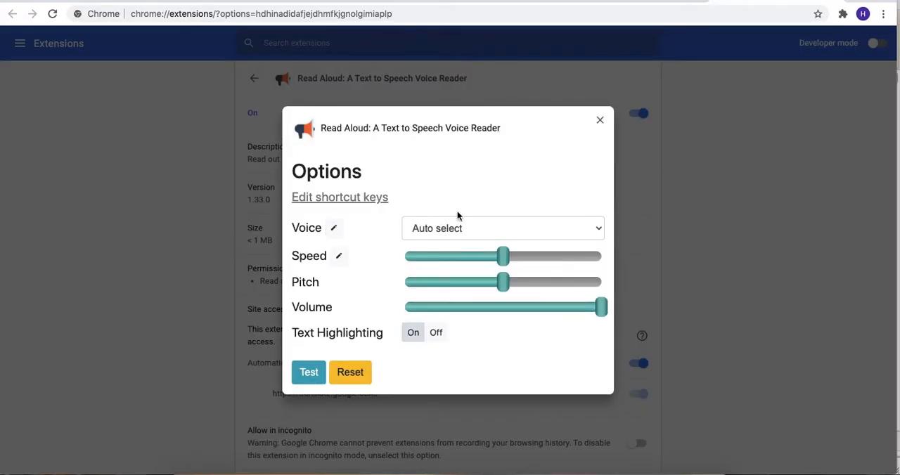
click(502, 228)
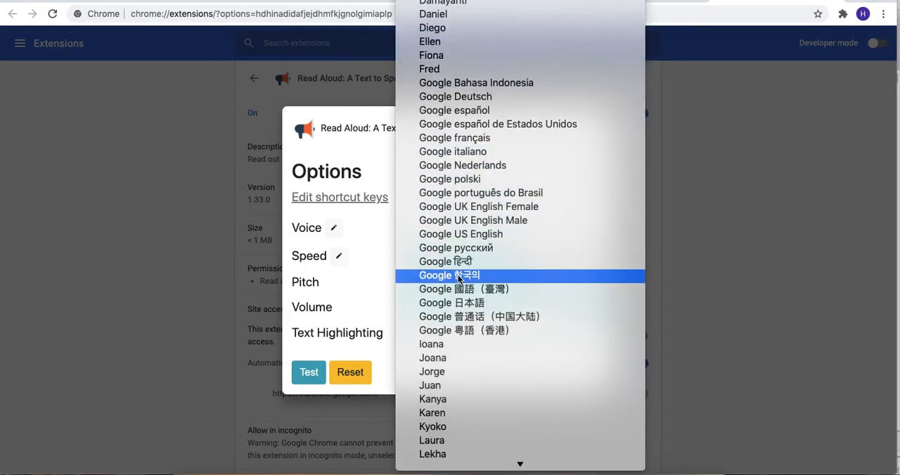
mouse_move(461, 234)
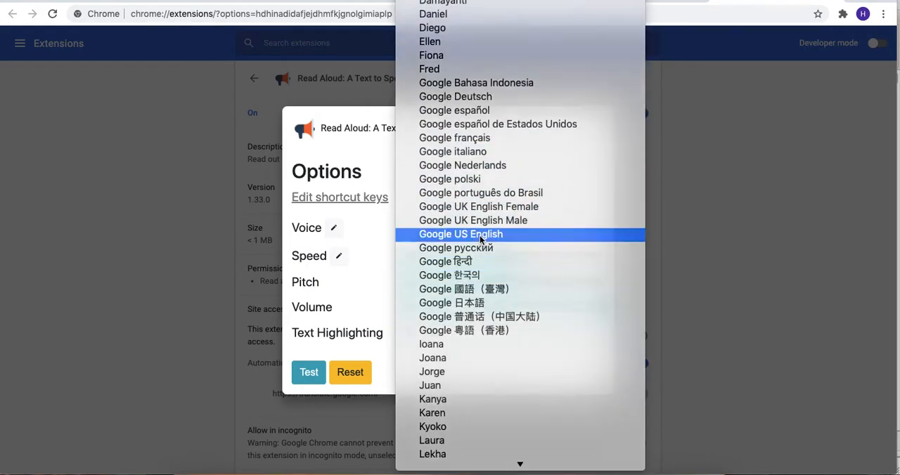
click(461, 234)
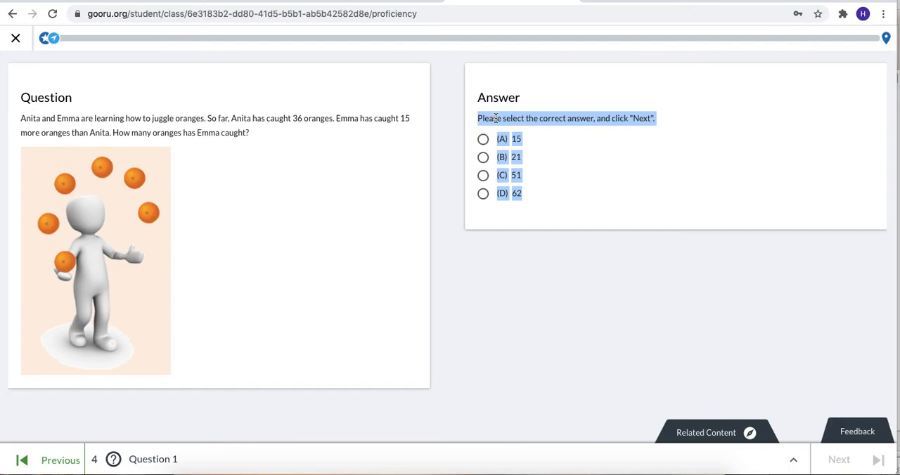
- Have the selected answer instructions and choices read aloud via the right-click menu
right_click(496, 118)
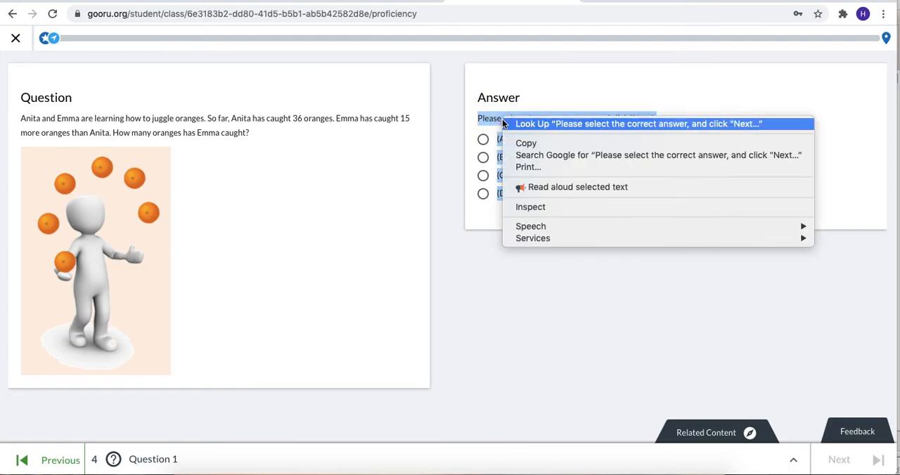
mouse_move(541, 187)
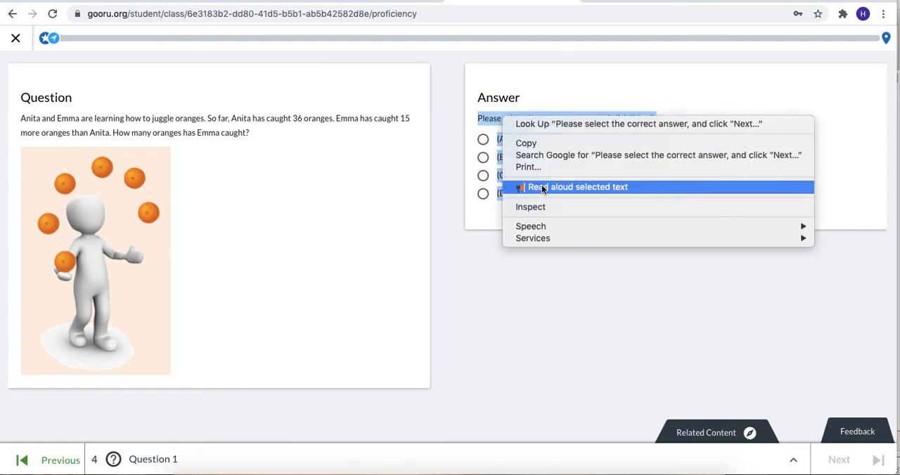
click(542, 187)
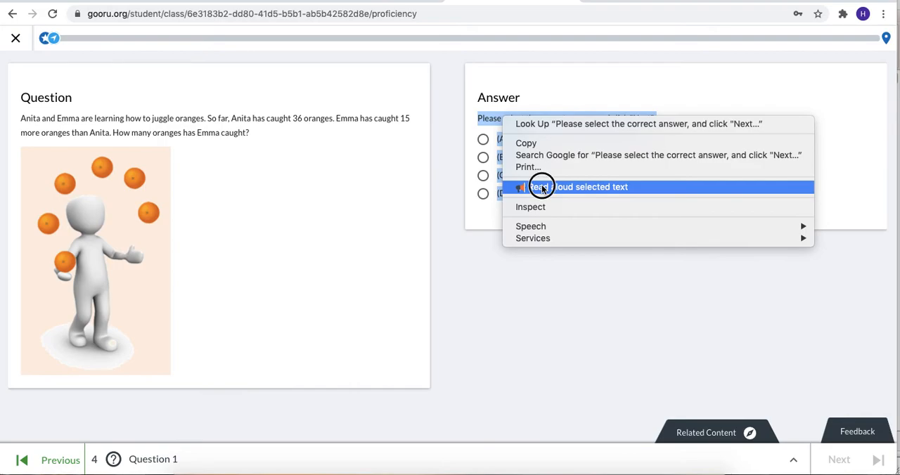
click(545, 320)
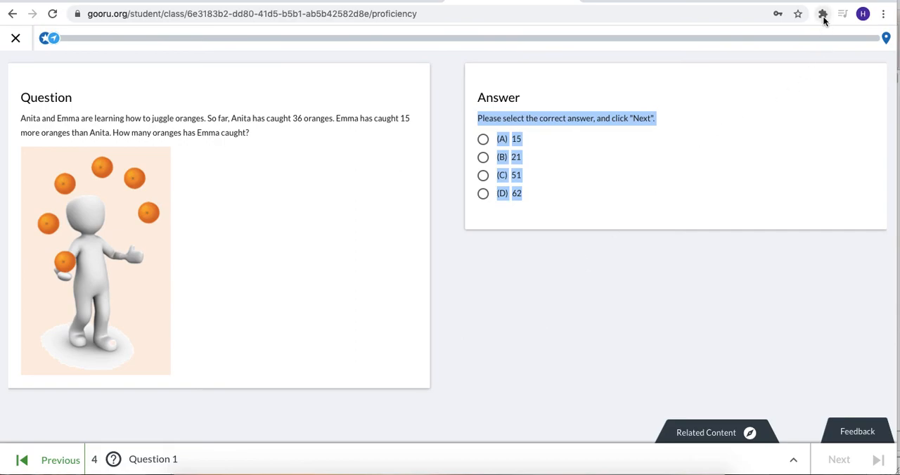
mouse_move(843, 14)
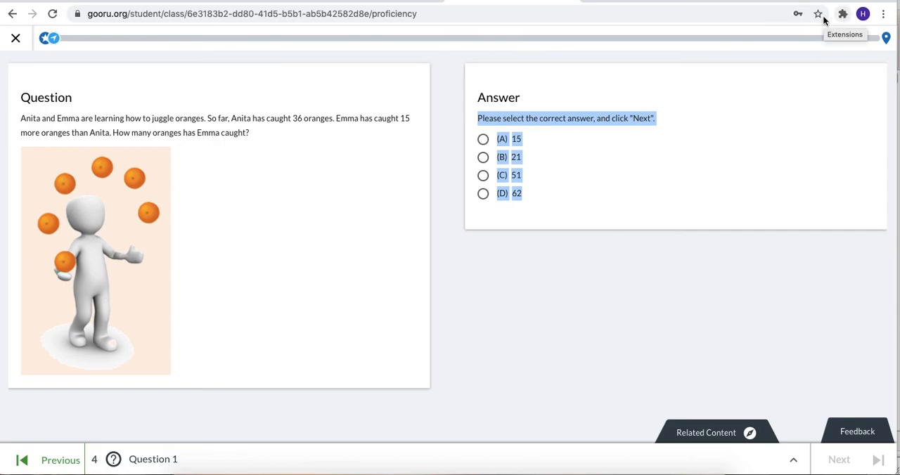
mouse_move(842, 14)
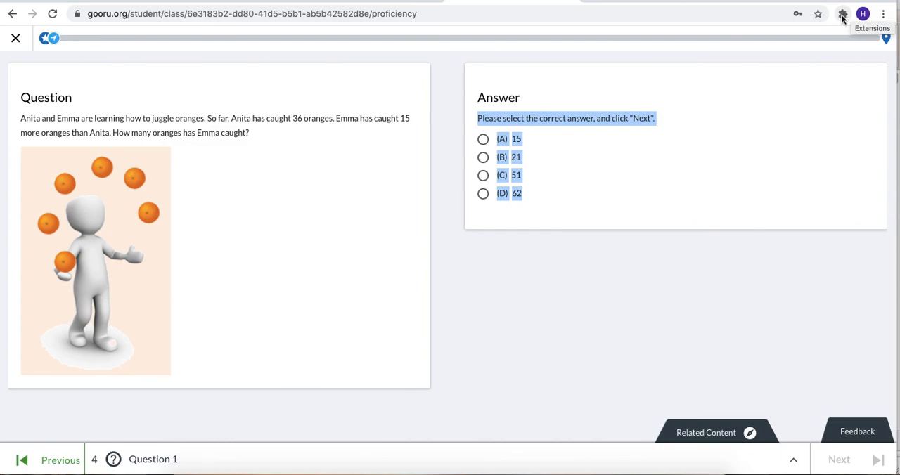
- Bring up the Read Aloud extension's more-actions menu from the Extensions list
click(843, 13)
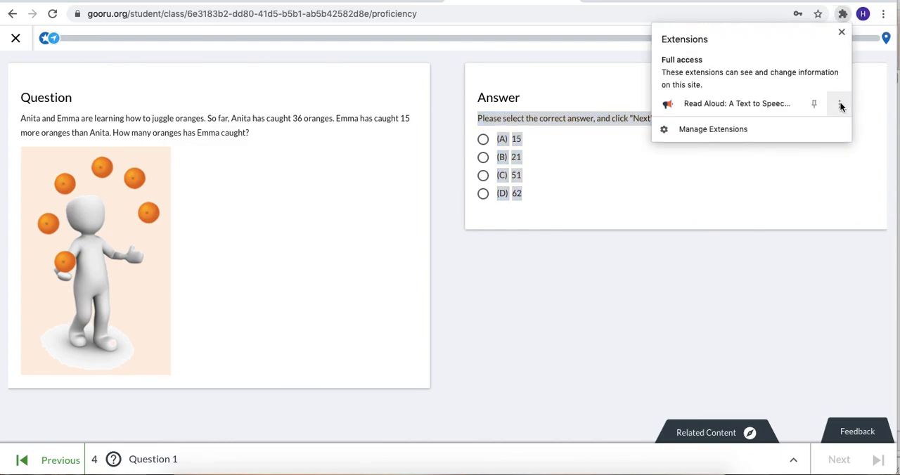
click(839, 103)
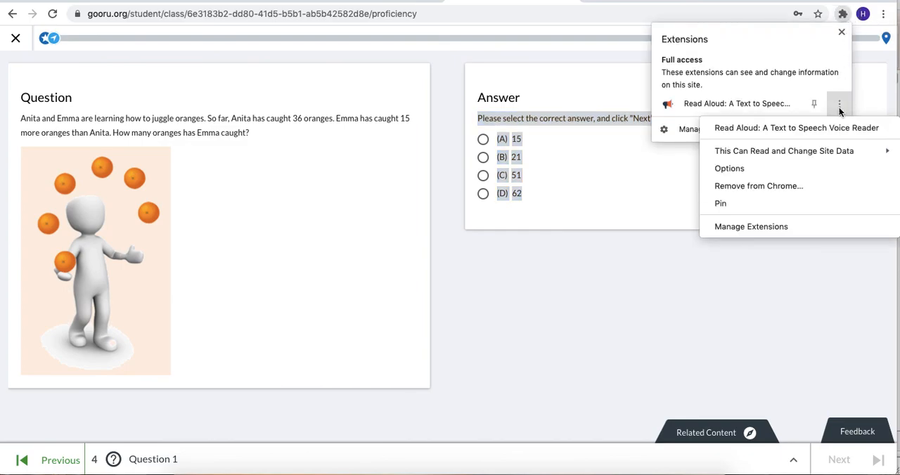